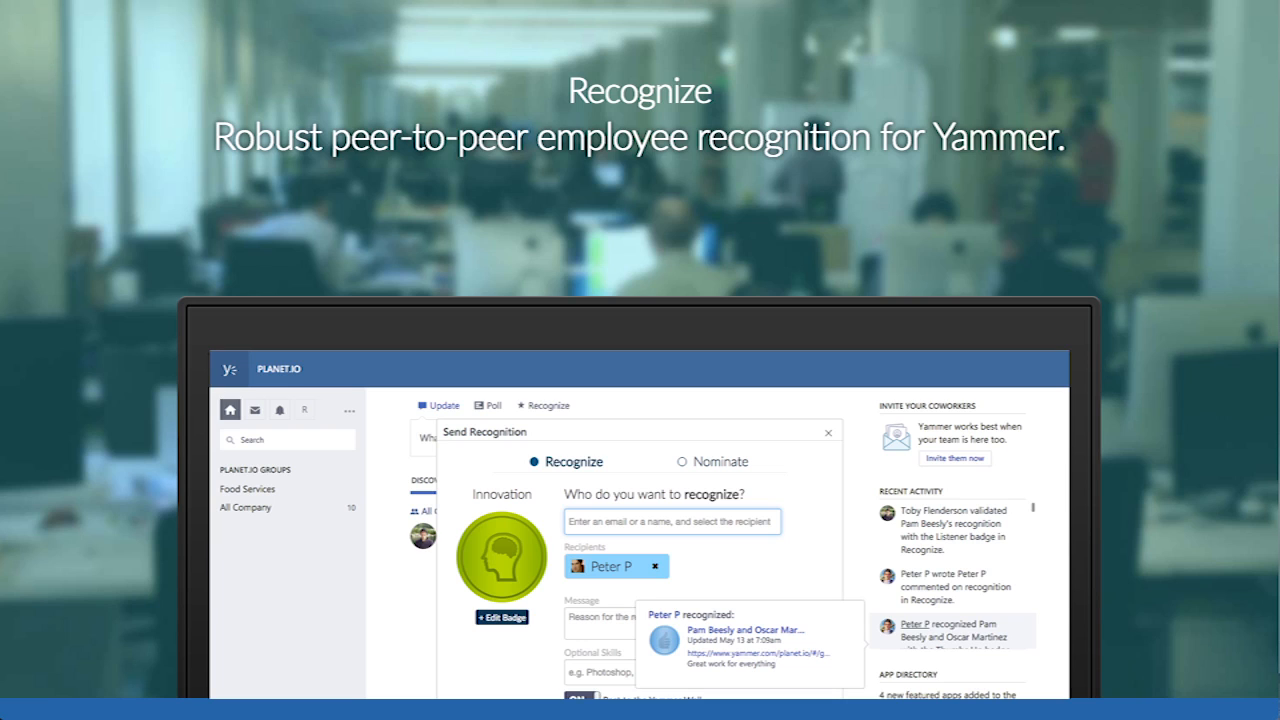
Step: Allow the Recognize app to access the Yammer account from the authorization page
{"action": "left_click", "coordinate": [828, 432]}
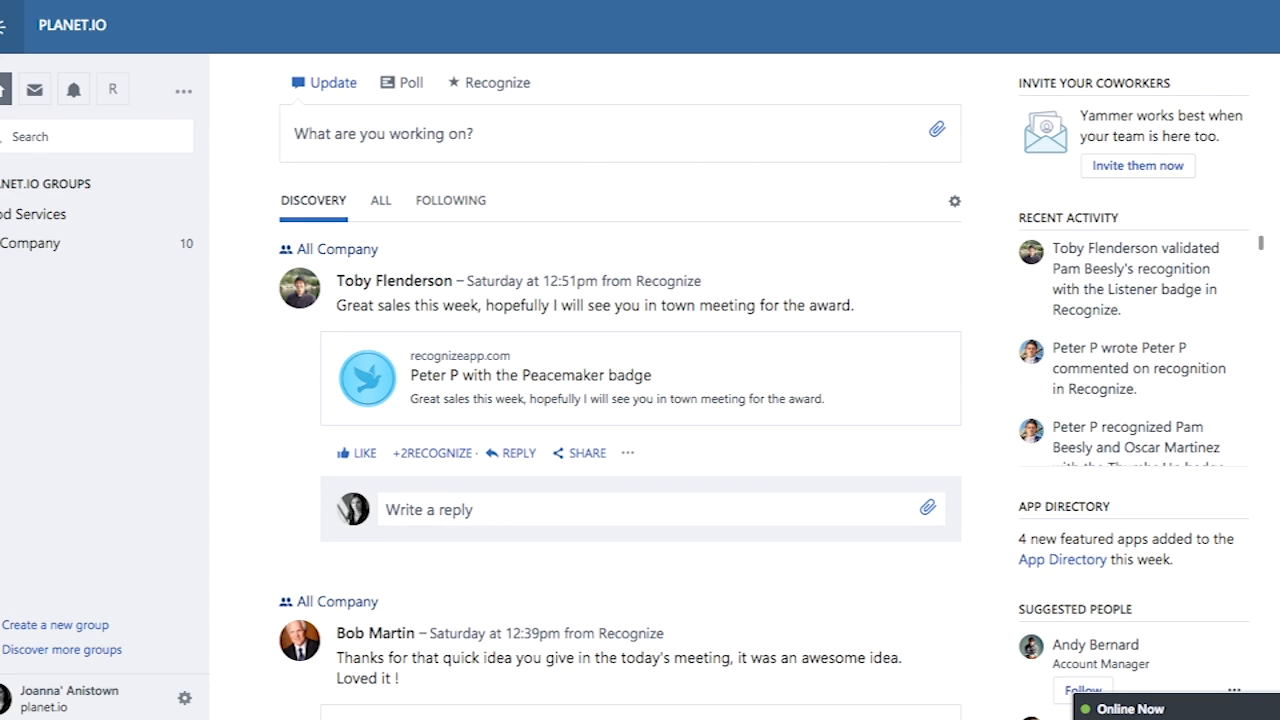
{"action": "mouse_move", "coordinate": [1012, 400]}
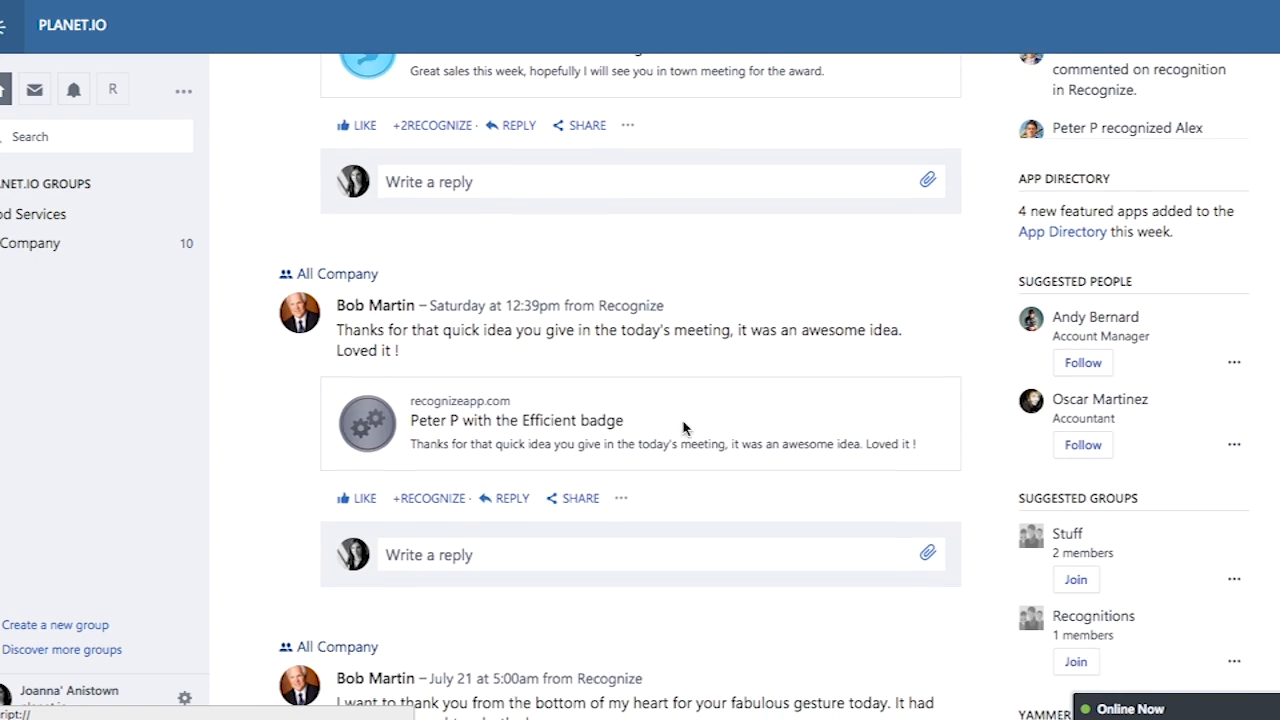
{"action": "scroll", "scroll_direction": "down", "scroll_amount": 3}
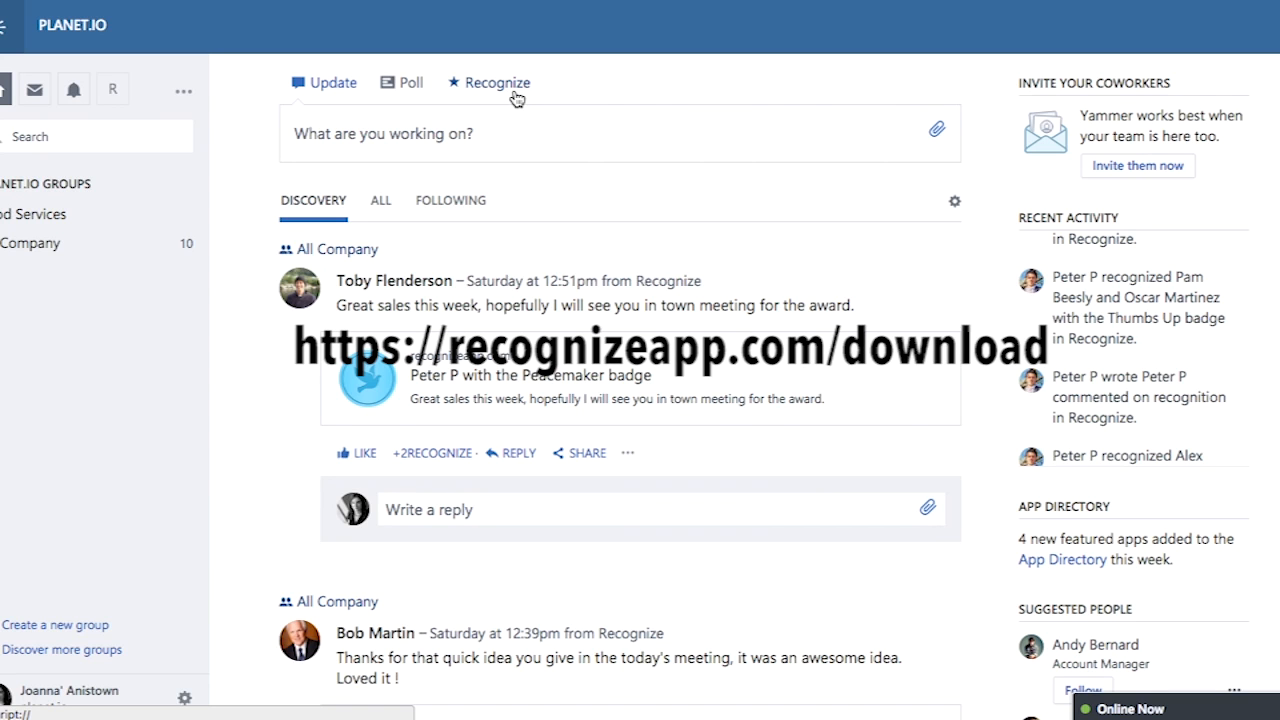
{"action": "mouse_move", "coordinate": [512, 90]}
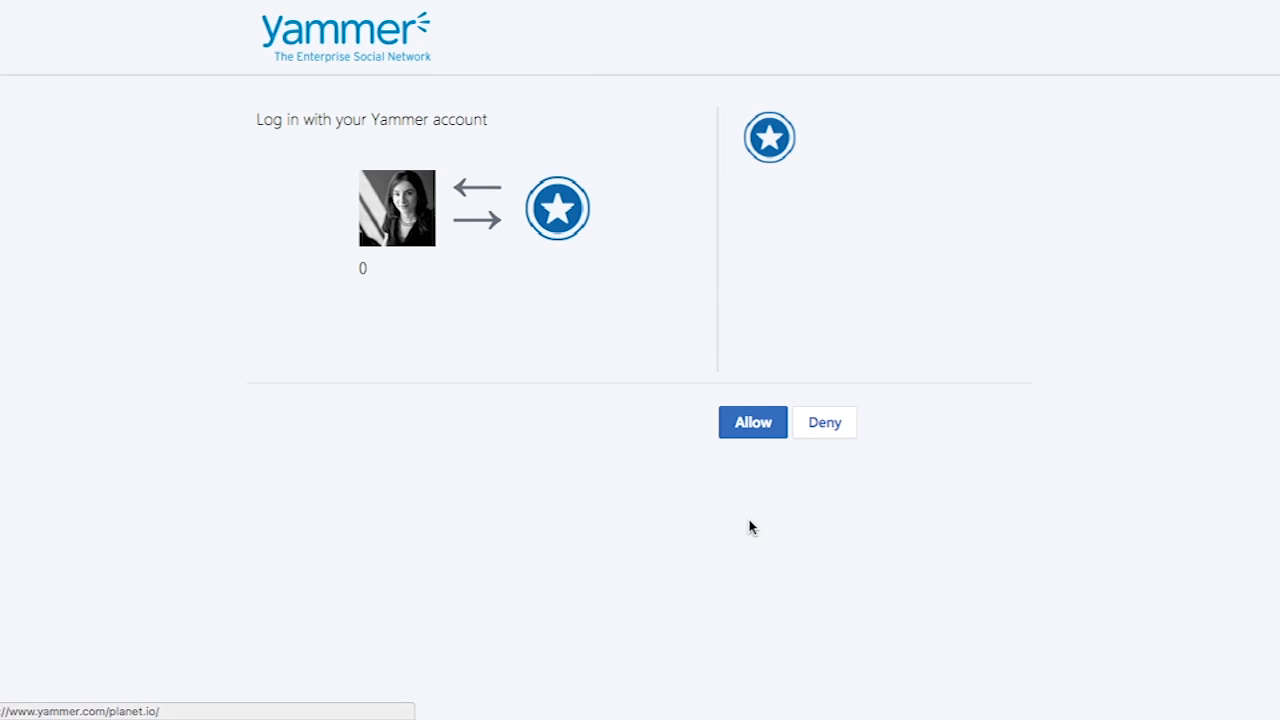
{"action": "left_click", "coordinate": [752, 420]}
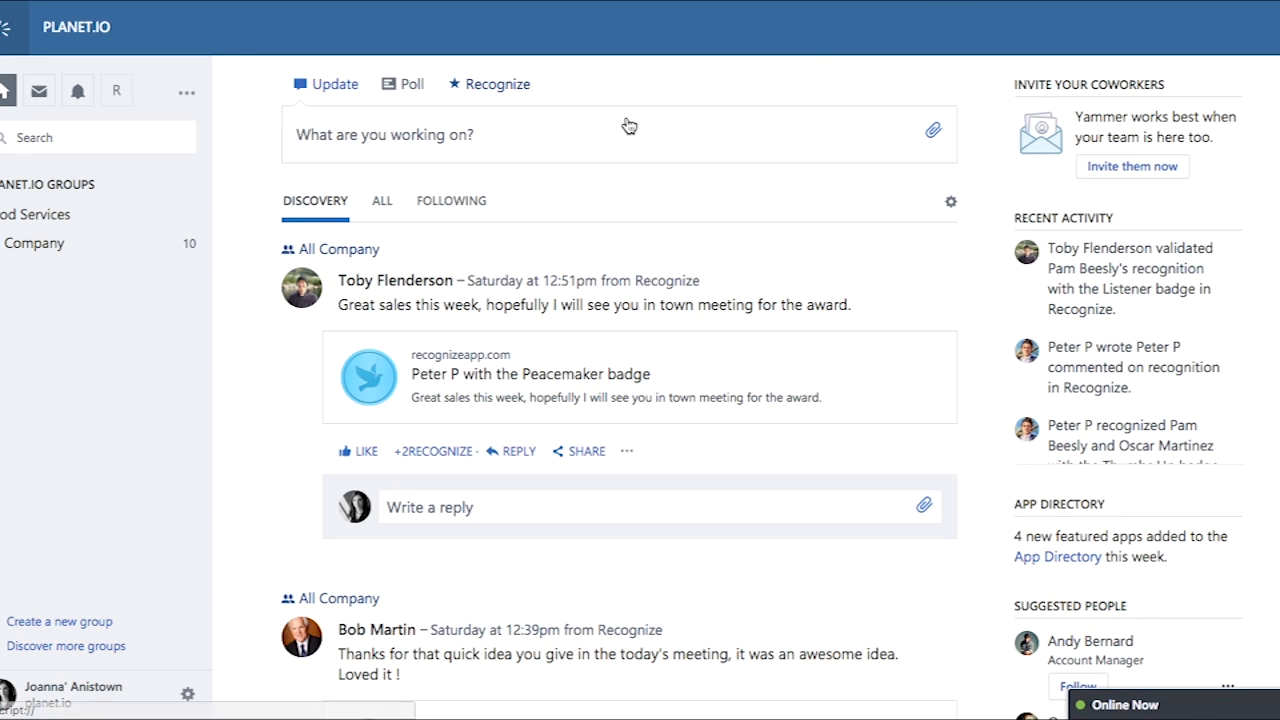
Step: Start a new recognition for Toby Flenderson and choose the Efficient badge
{"action": "left_click", "coordinate": [496, 84]}
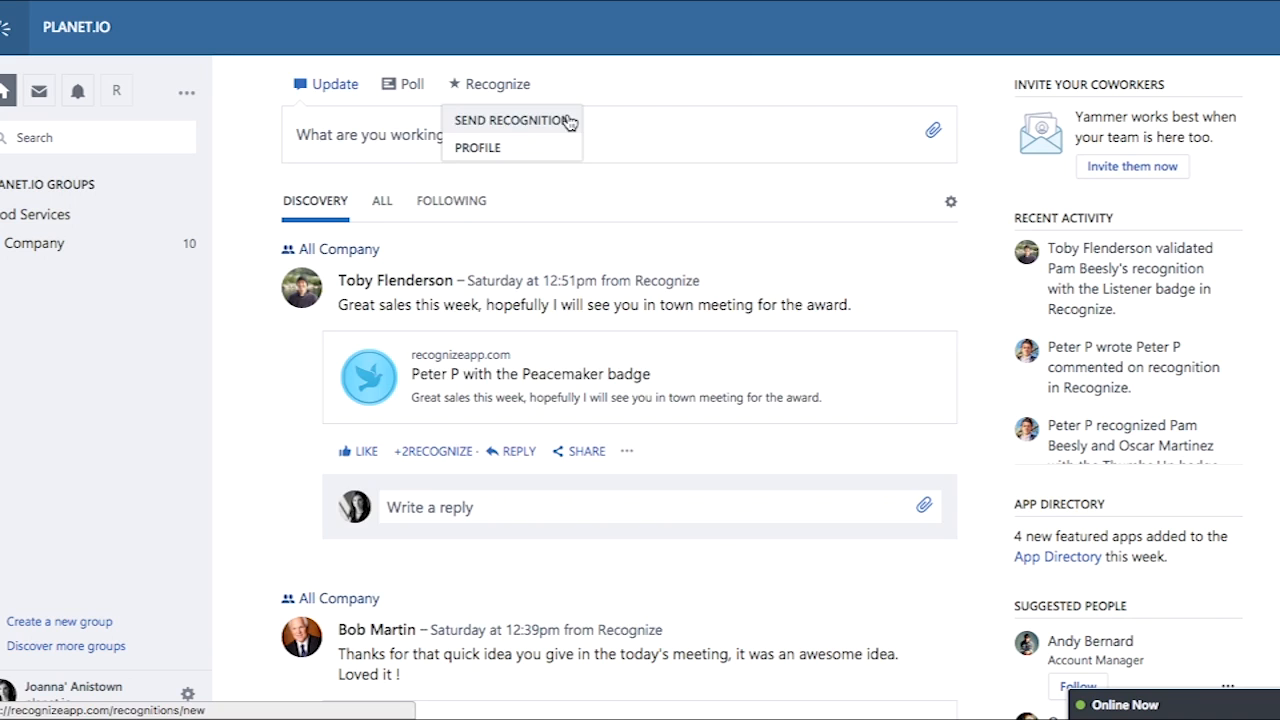
{"action": "left_click", "coordinate": [512, 120]}
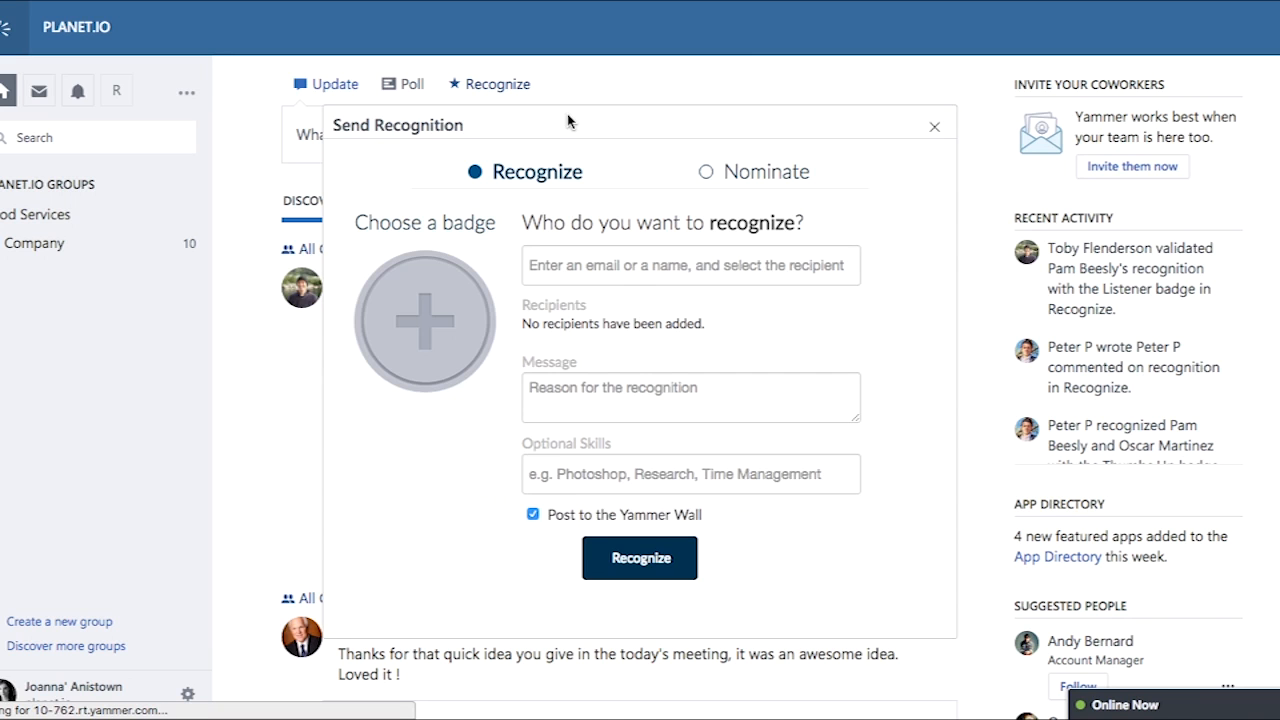
{"action": "left_click", "coordinate": [532, 516]}
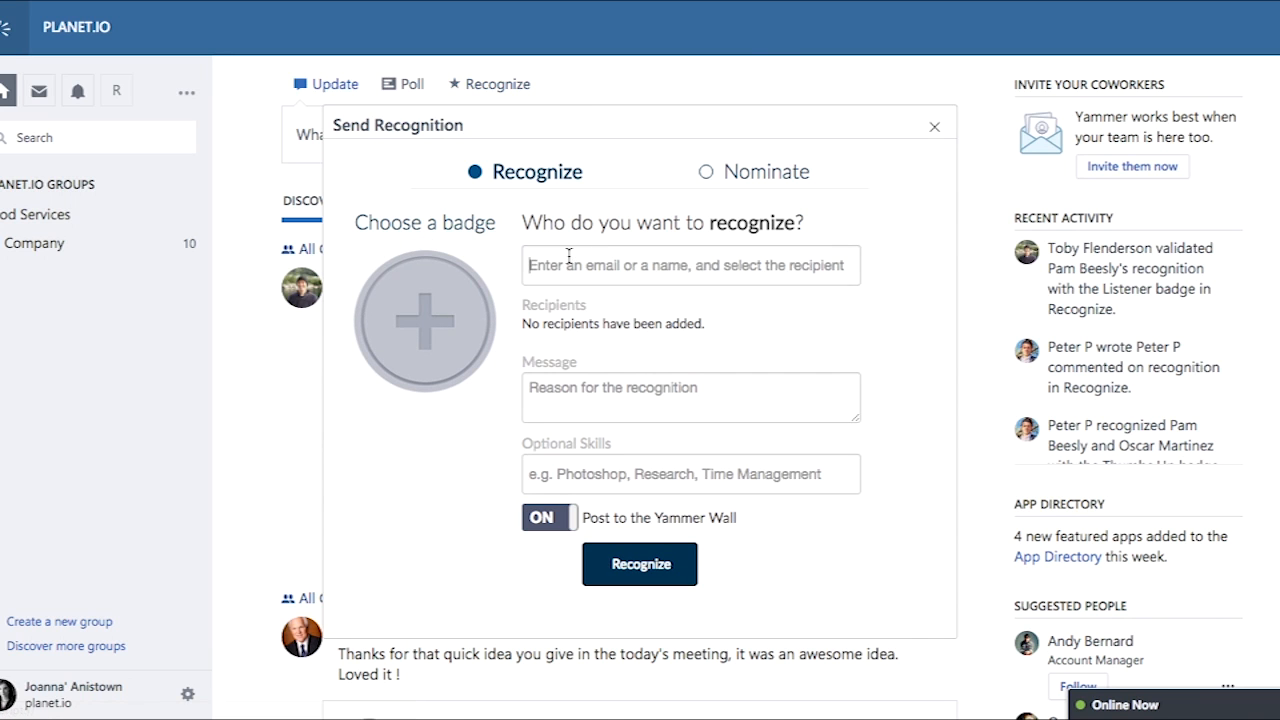
{"action": "type", "text": "a"}
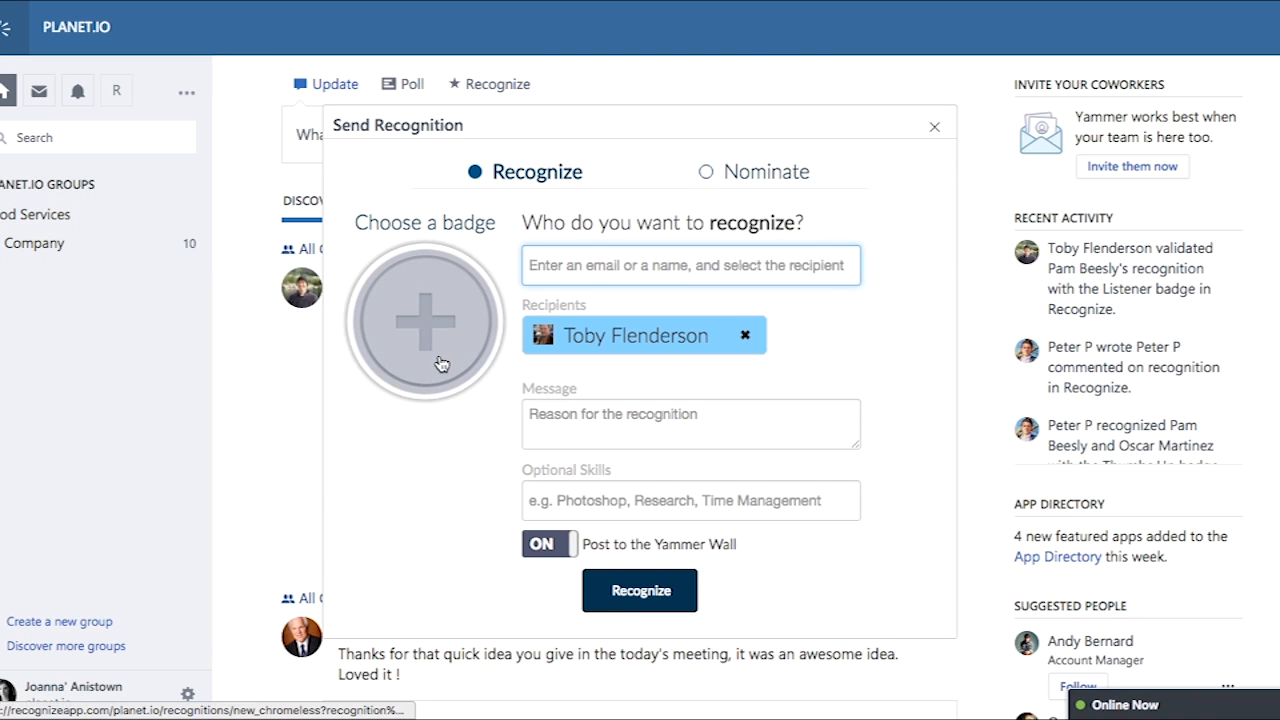
{"action": "left_click", "coordinate": [424, 320]}
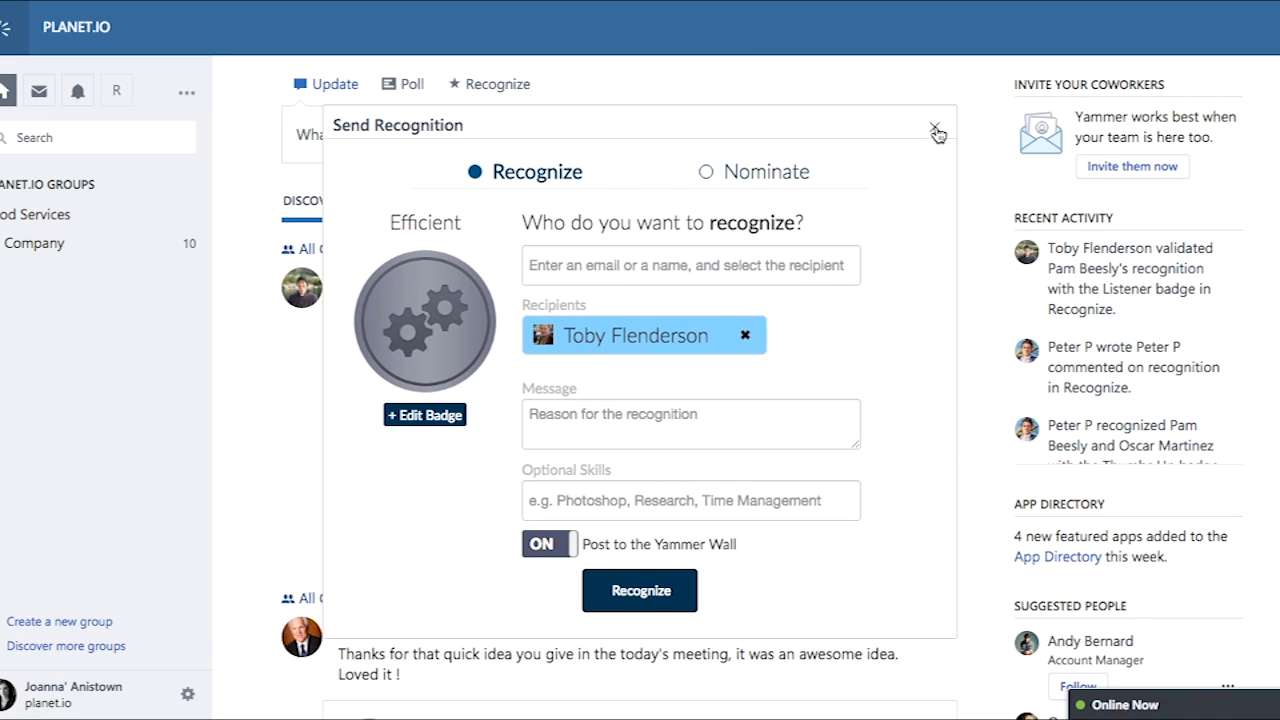
Step: Reach the Recognize stats page from the Peacemaker badge post and edit the profile
{"action": "left_click", "coordinate": [936, 132]}
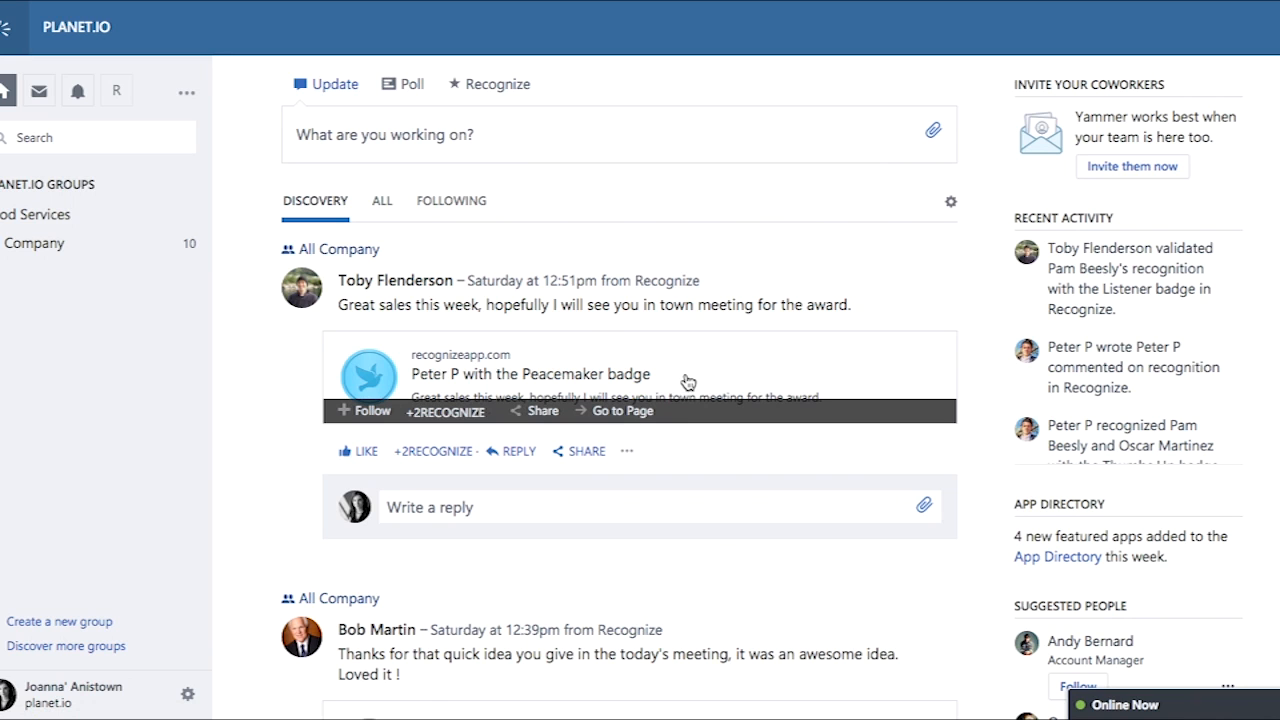
{"action": "left_click", "coordinate": [620, 410]}
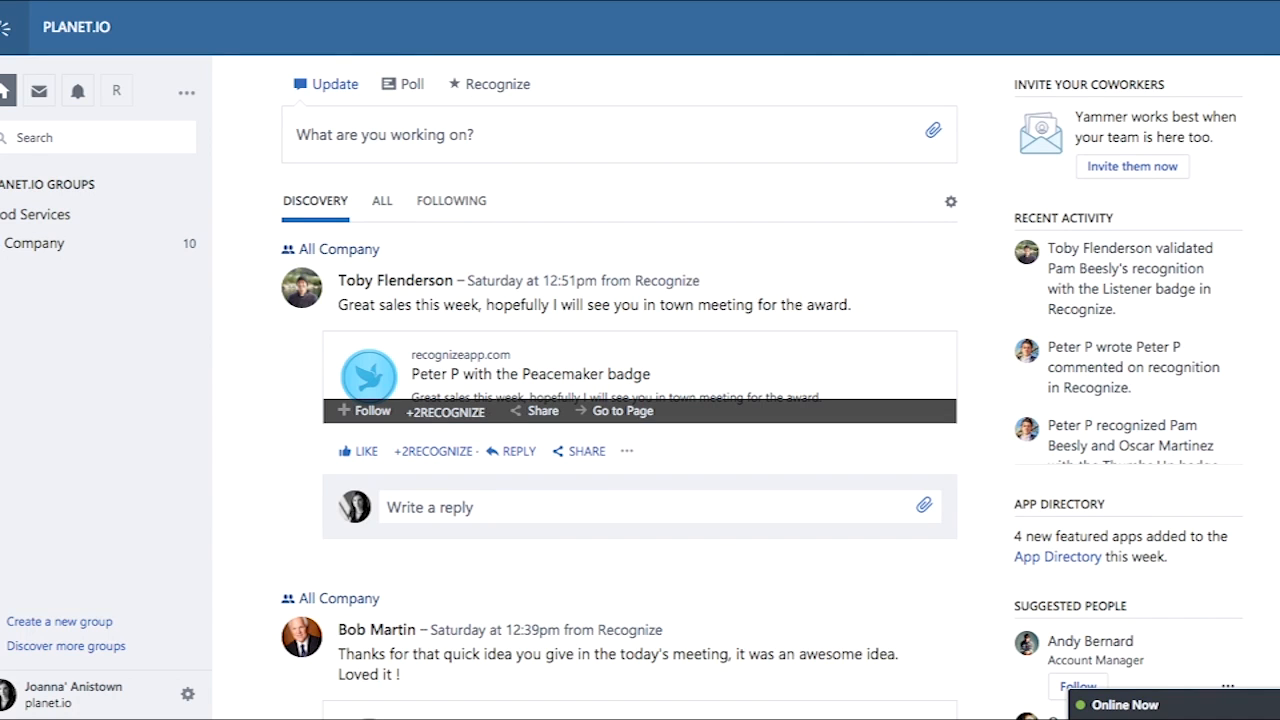
{"action": "left_click", "coordinate": [496, 84]}
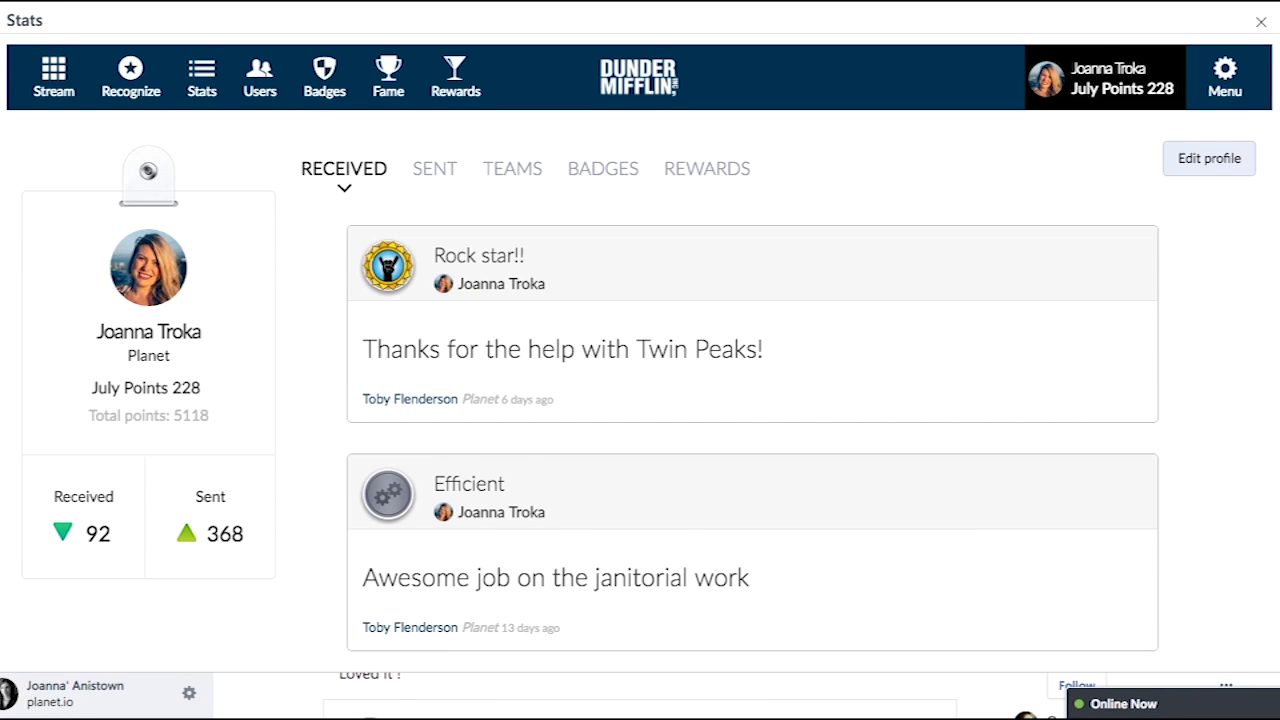
{"action": "left_click", "coordinate": [1208, 158]}
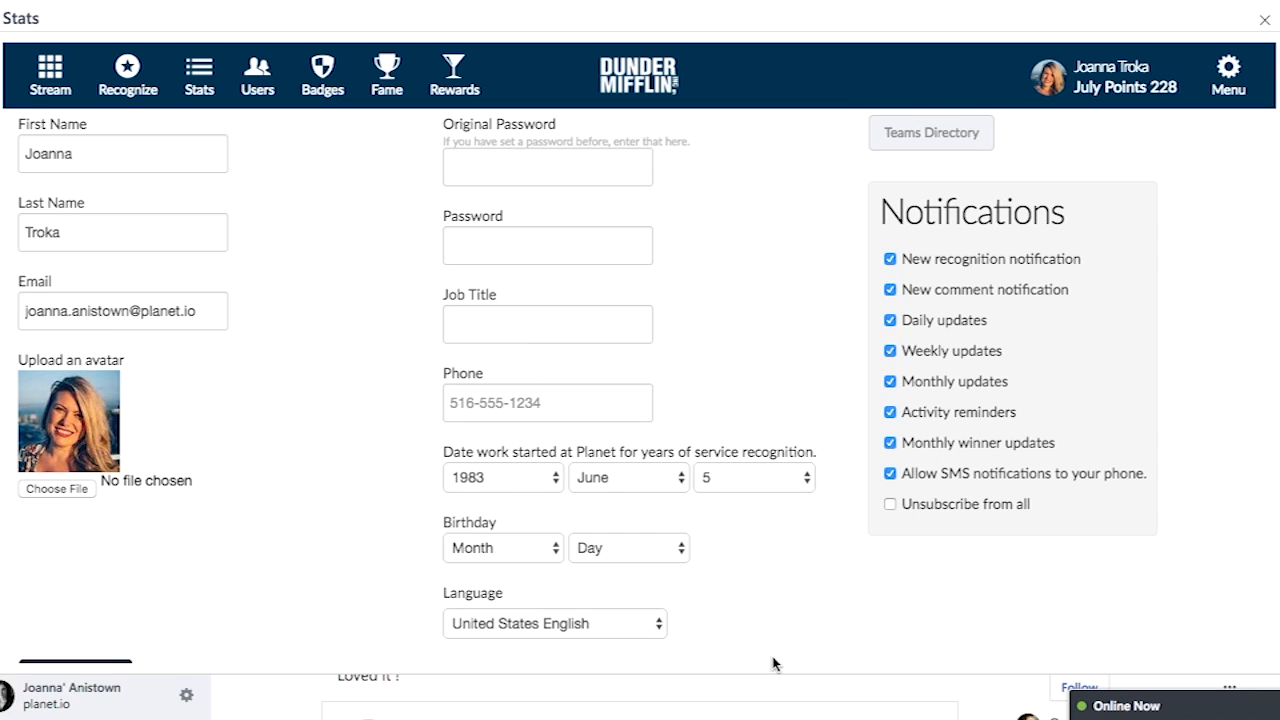